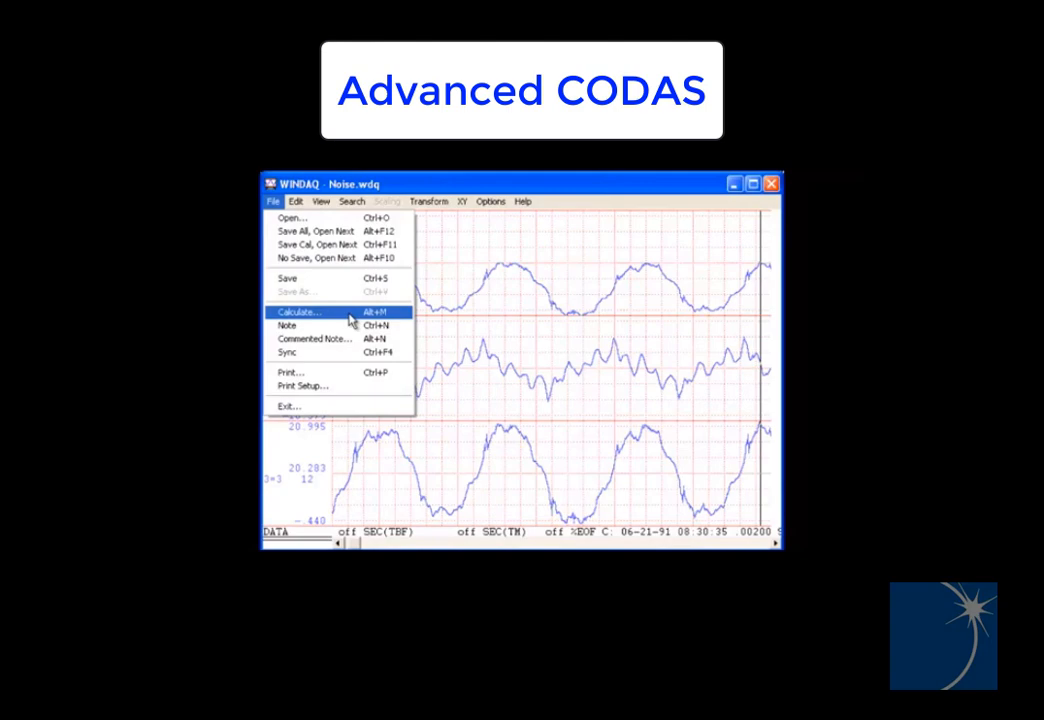
- Add an MA1 channel with a moving average of Noise.wdq's noisy sine wave
{"action": "left_click", "coordinate": [298, 312]}
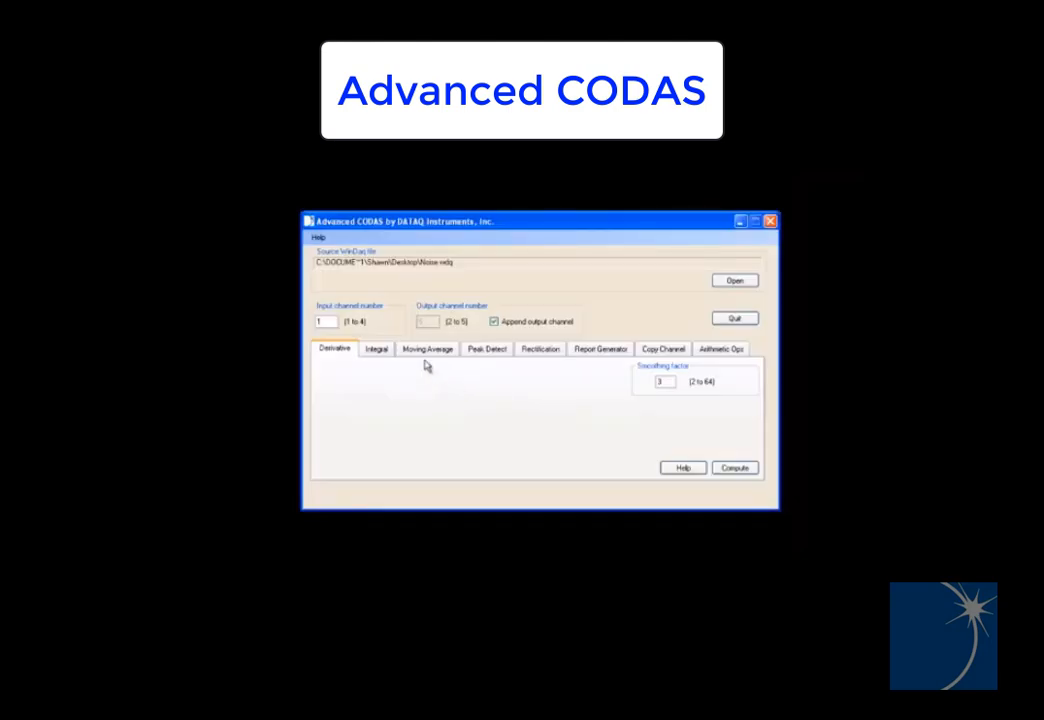
{"action": "left_click", "coordinate": [734, 467]}
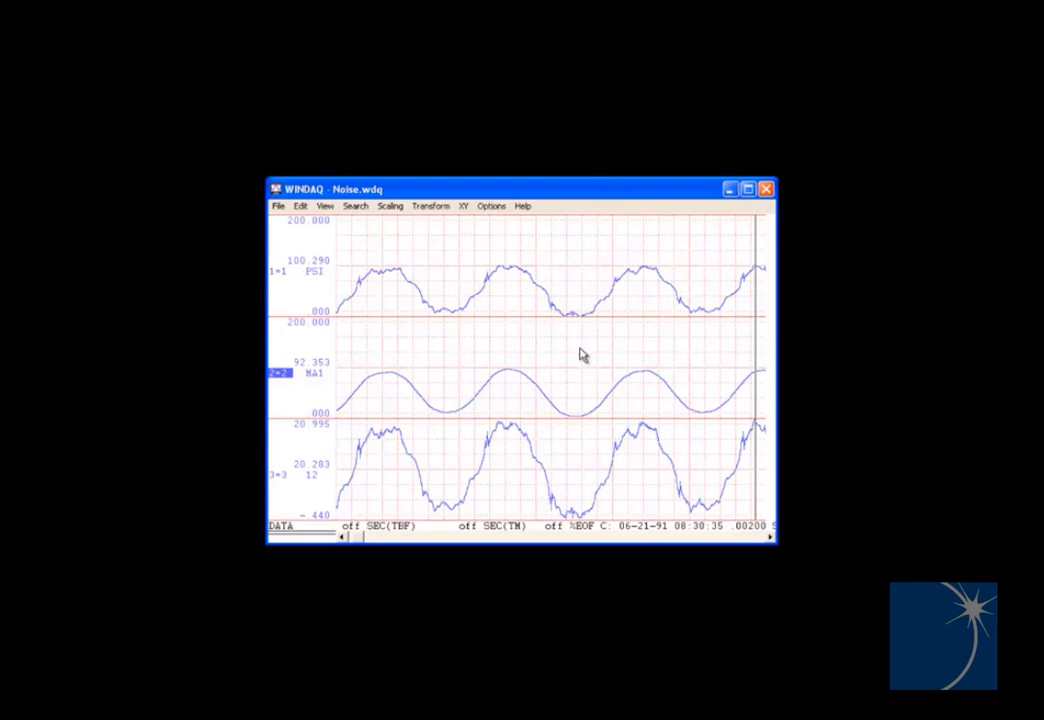
{"action": "mouse_move", "coordinate": [570, 395]}
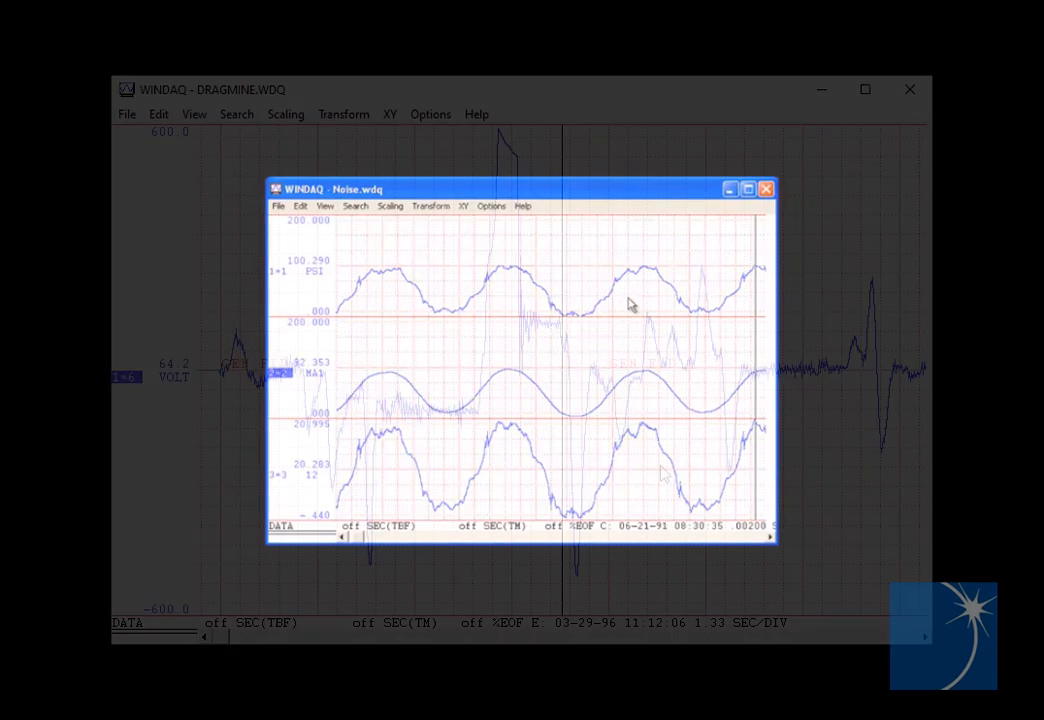
{"action": "left_click", "coordinate": [766, 188]}
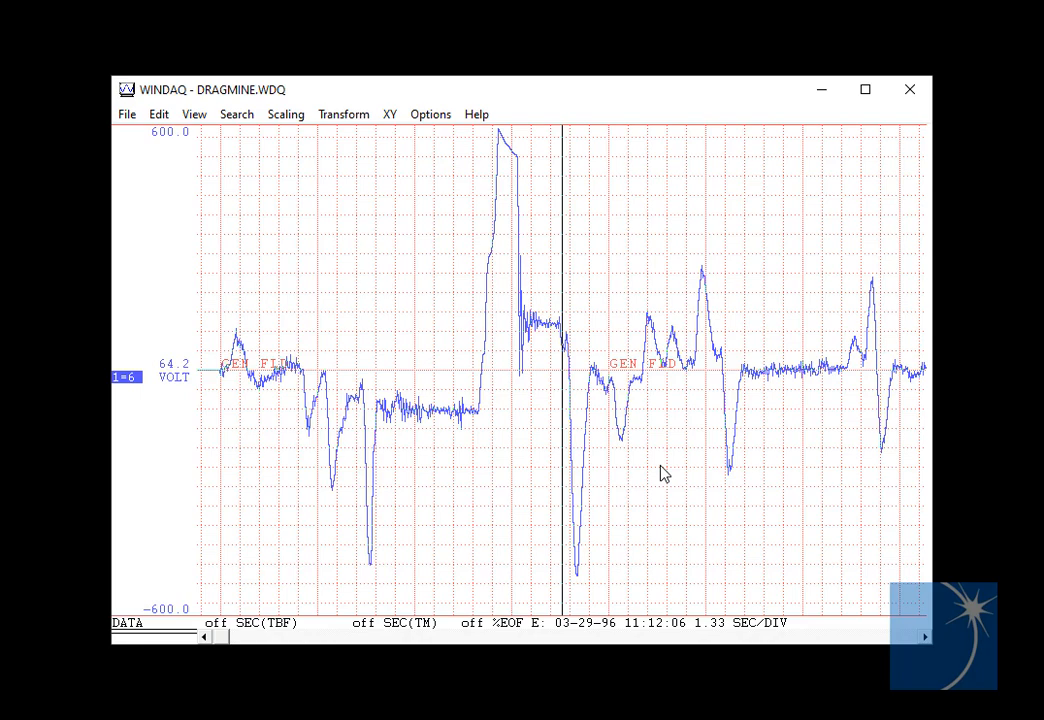
{"action": "mouse_move", "coordinate": [435, 450]}
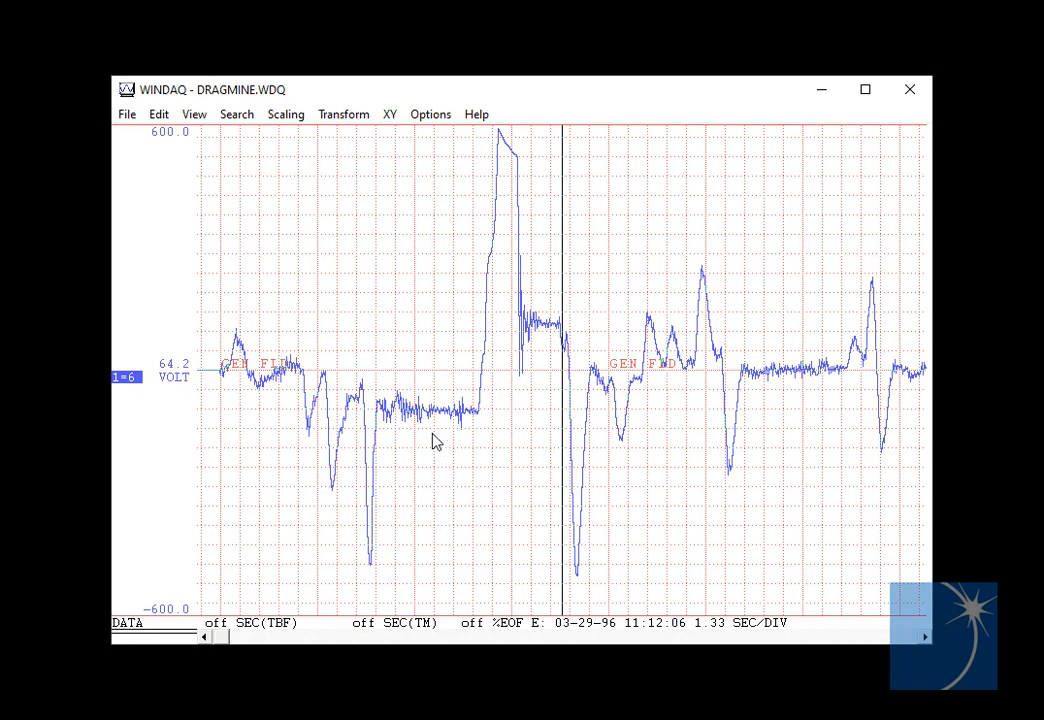
- Compute the DFT spectrum of DRAGMINE.WDQ, with the marker near 1.097 Hz
{"action": "left_click", "coordinate": [343, 113]}
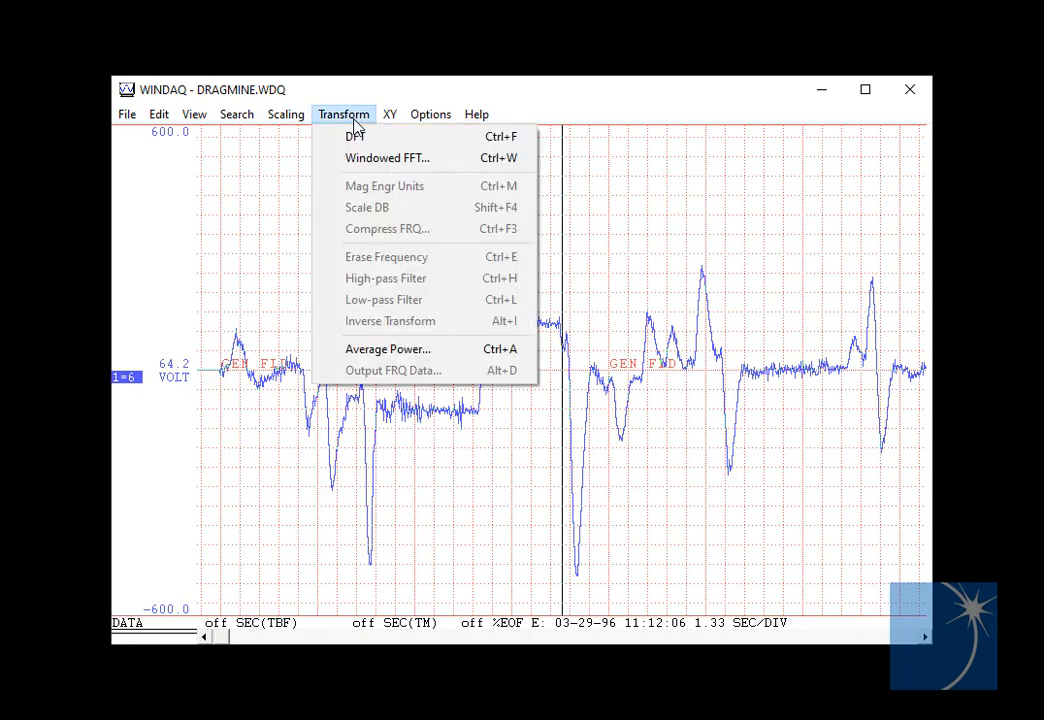
{"action": "mouse_move", "coordinate": [425, 145]}
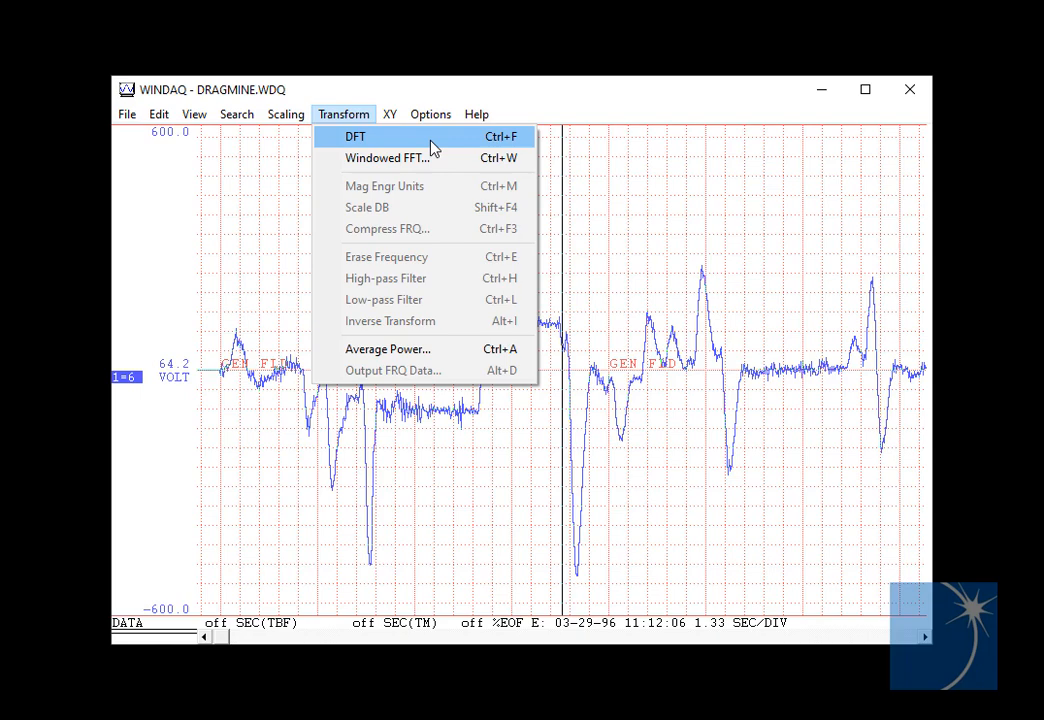
{"action": "left_click", "coordinate": [355, 136]}
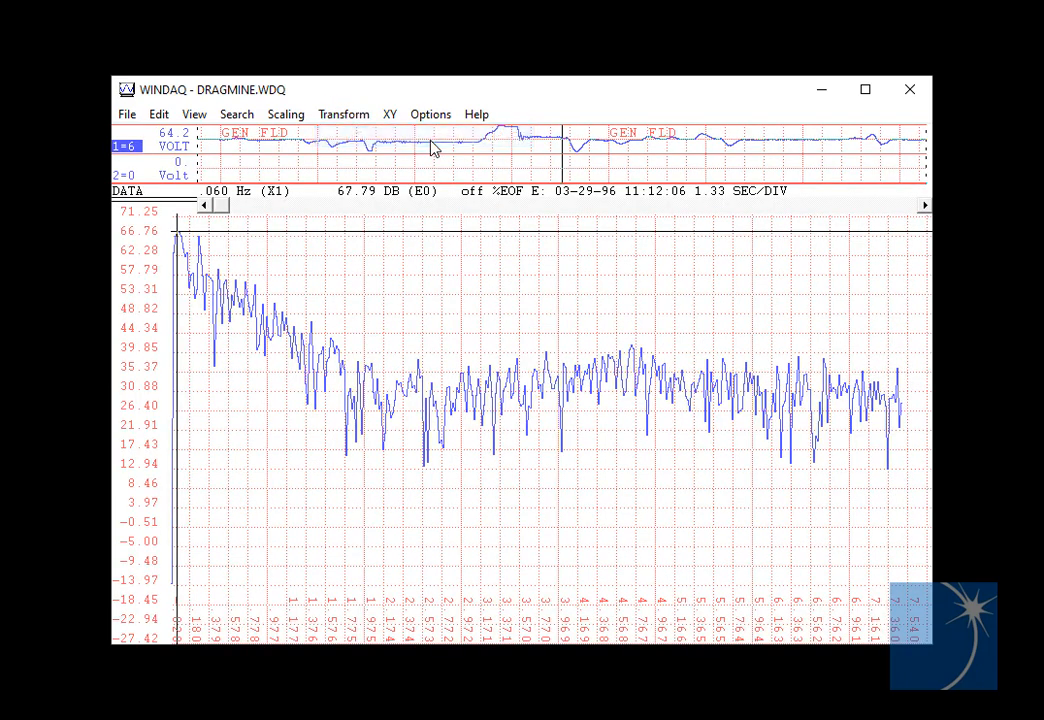
{"action": "mouse_move", "coordinate": [580, 510]}
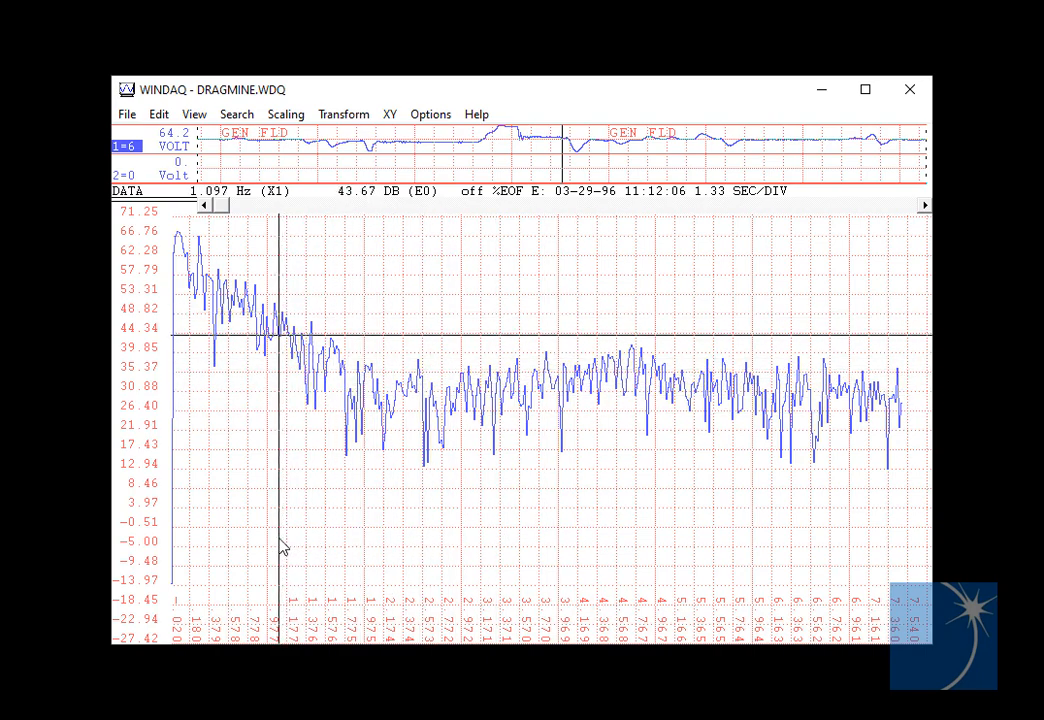
{"action": "mouse_move", "coordinate": [377, 529]}
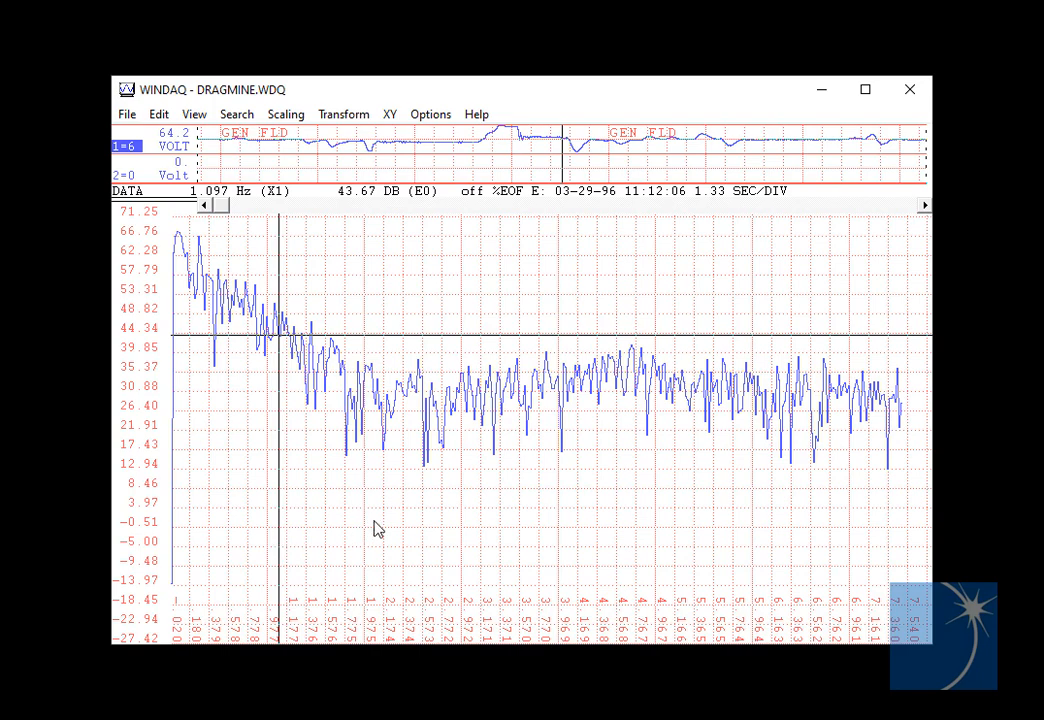
- Low-pass filter the DRAGMINE.WDQ spectrum, erasing frequencies above about 1.097 Hz
{"action": "left_click", "coordinate": [343, 113]}
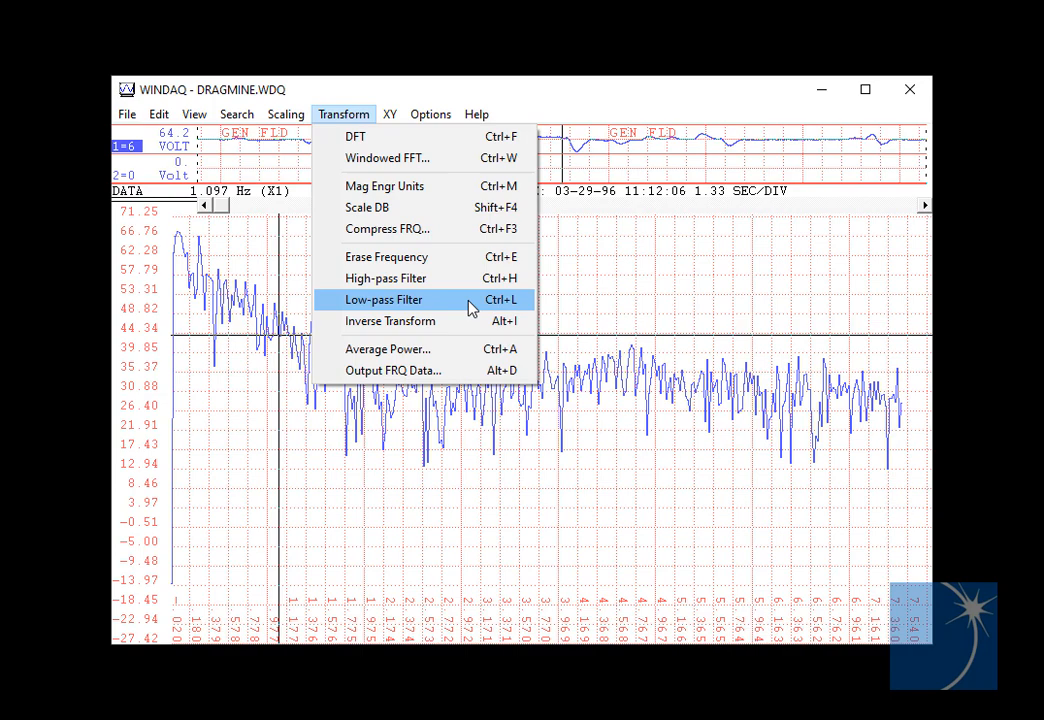
{"action": "left_click", "coordinate": [383, 300]}
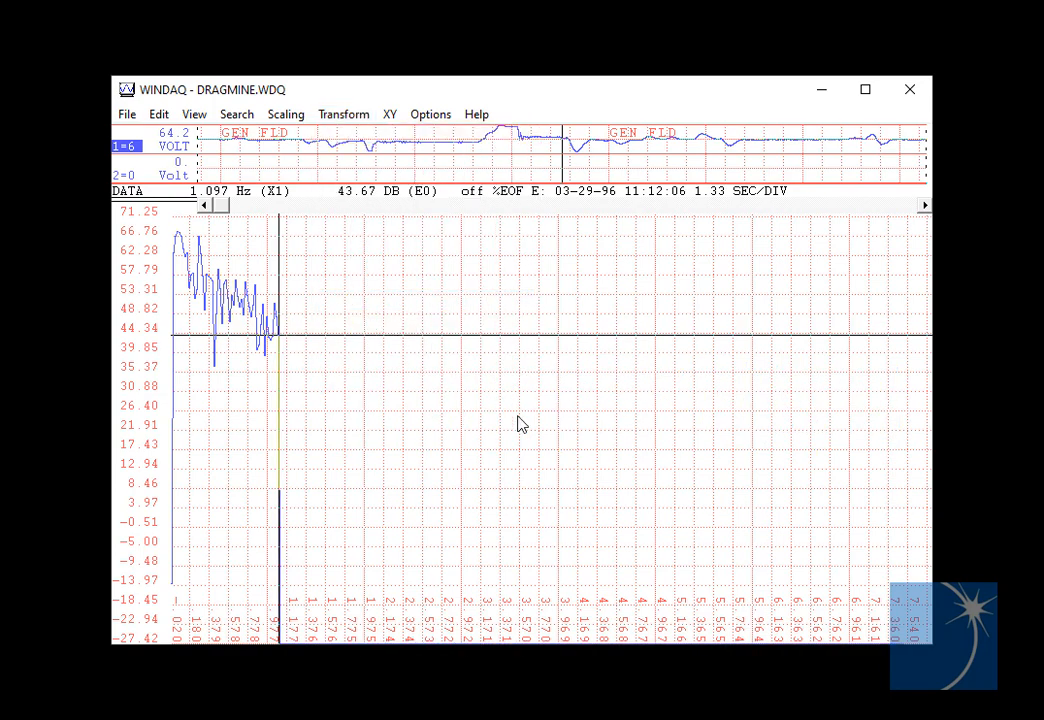
{"action": "mouse_move", "coordinate": [532, 444]}
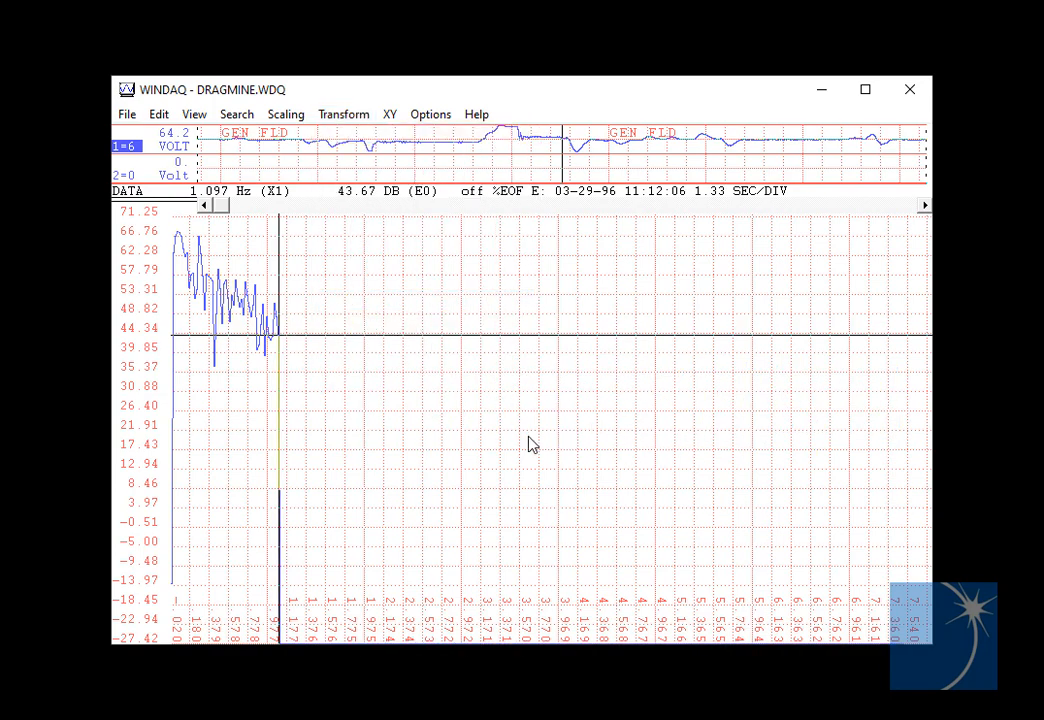
{"action": "mouse_move", "coordinate": [231, 405]}
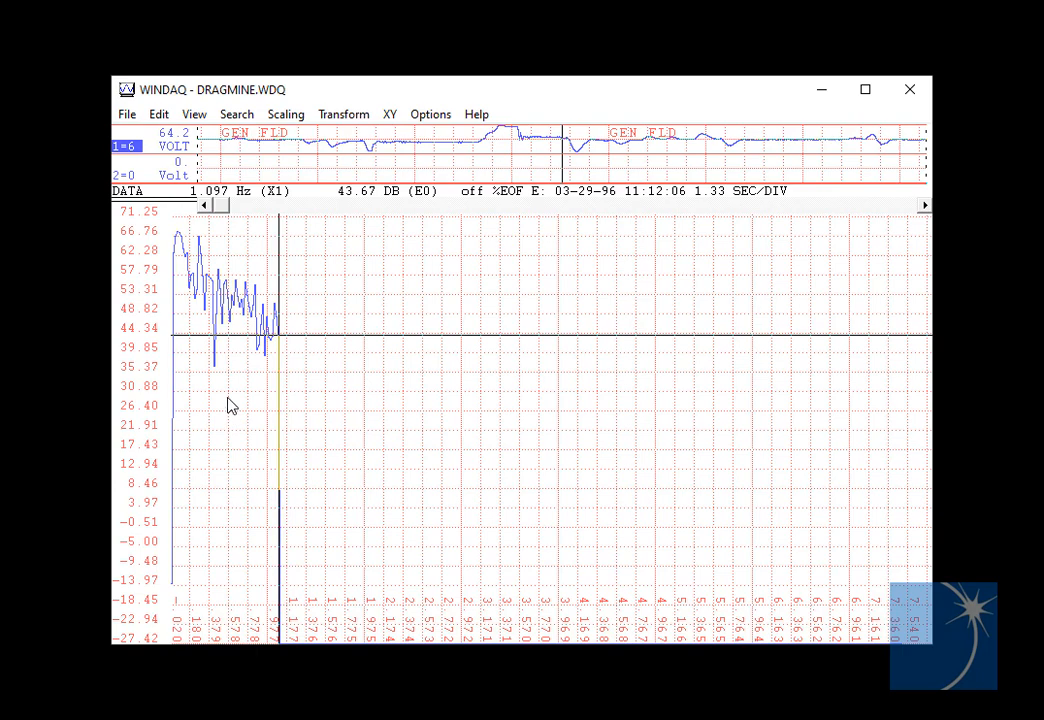
{"action": "mouse_move", "coordinate": [227, 373]}
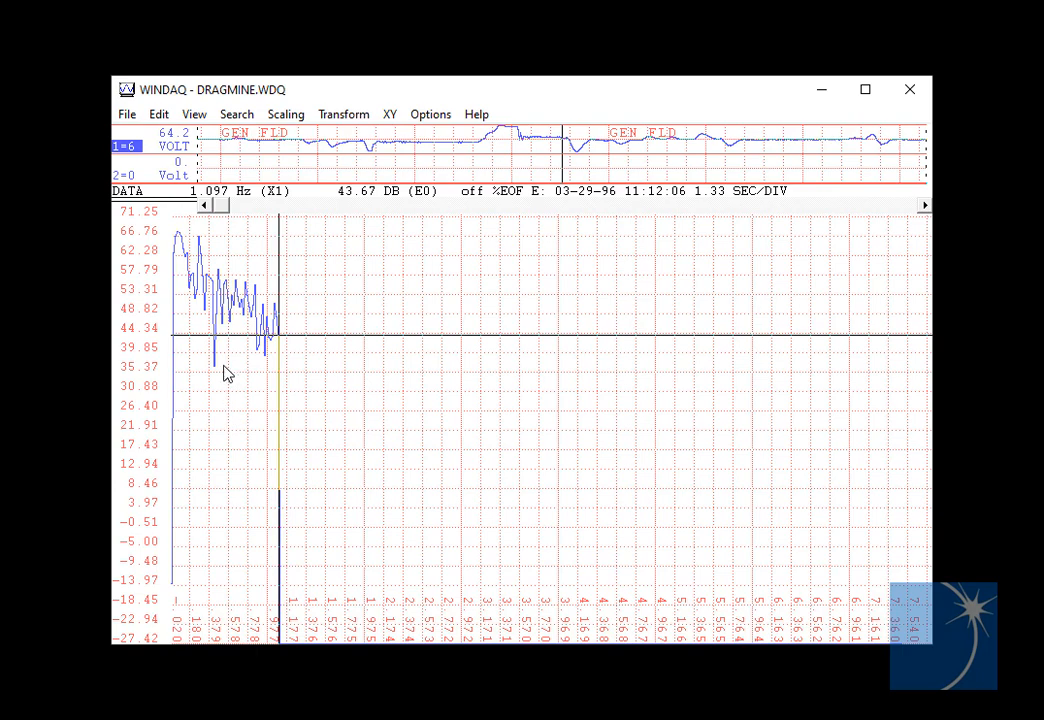
{"action": "mouse_move", "coordinate": [343, 113]}
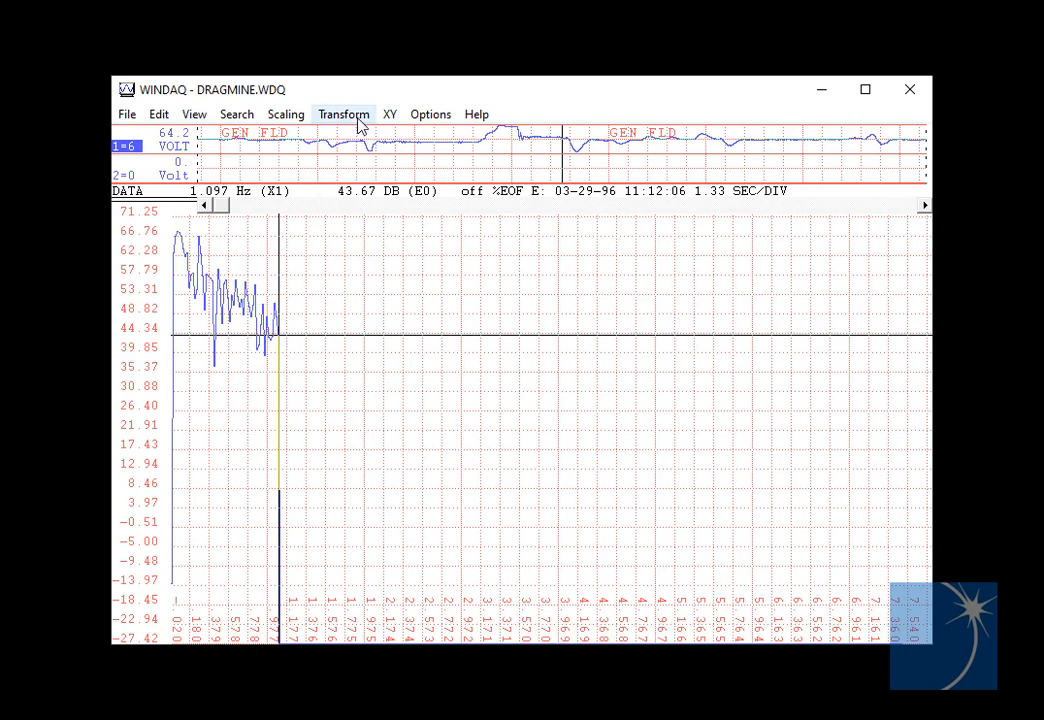
- Inverse-transform the low-pass spectrum into a smooth second channel, then revert to the original DRAGMINE.WDQ
{"action": "left_click", "coordinate": [343, 113]}
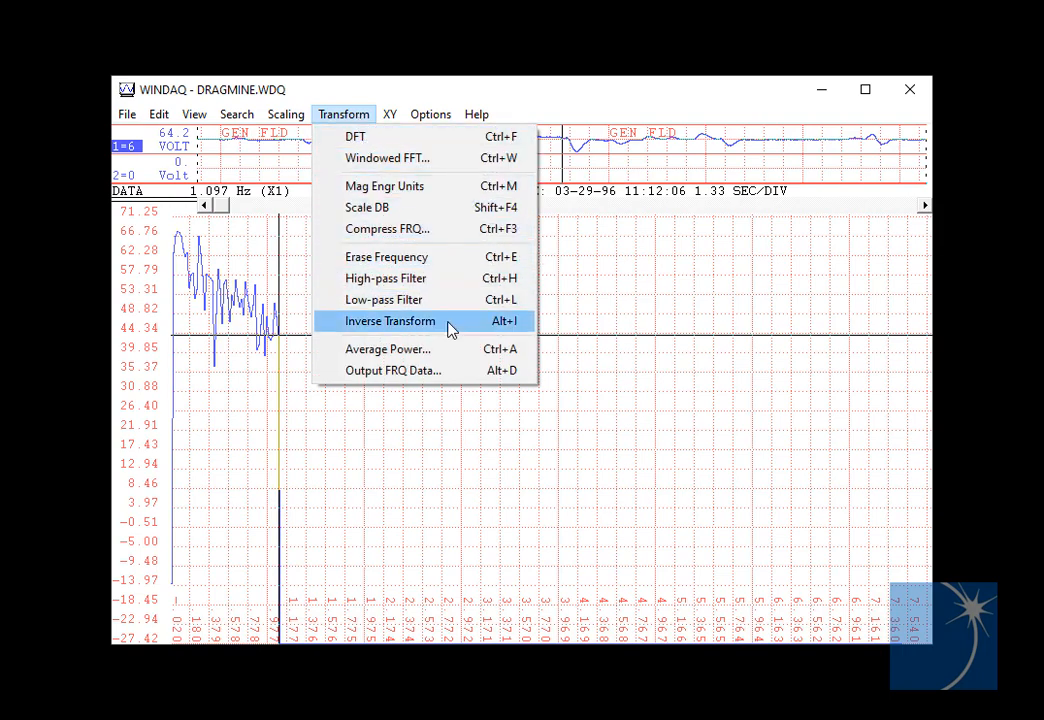
{"action": "left_click", "coordinate": [390, 320]}
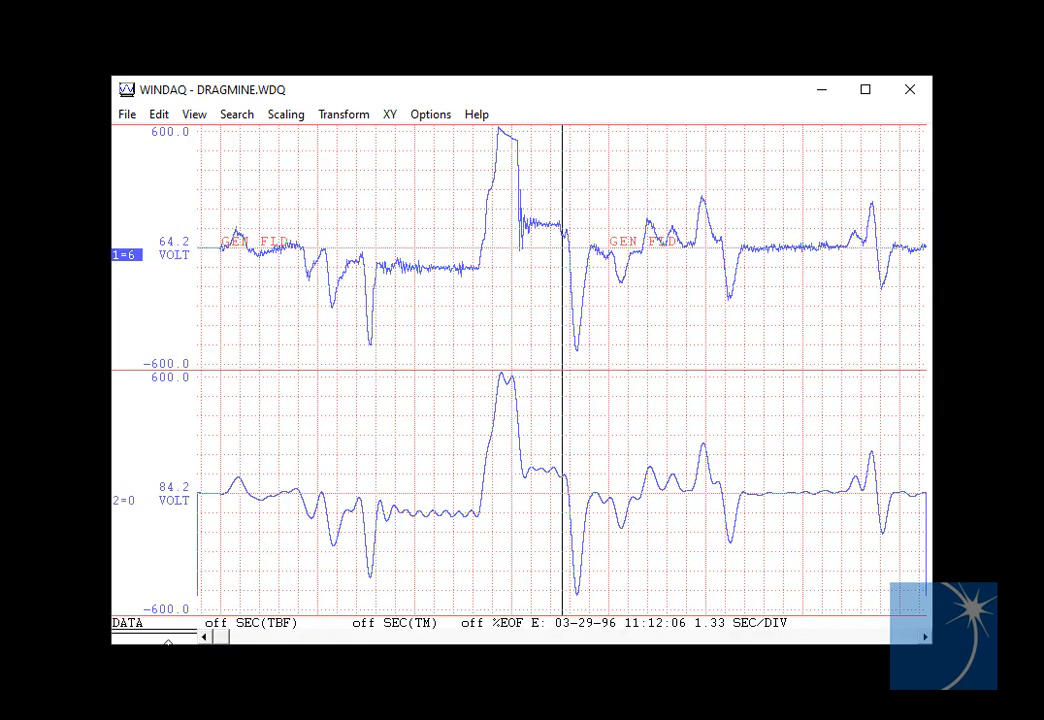
{"action": "mouse_move", "coordinate": [435, 308]}
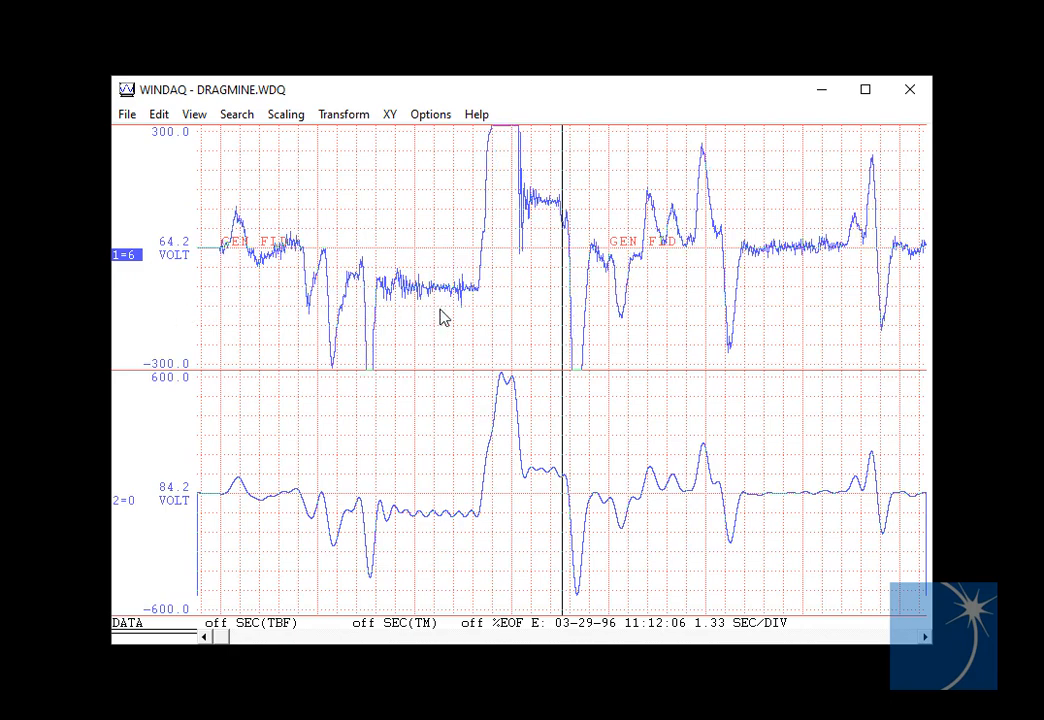
{"action": "left_click", "coordinate": [124, 500]}
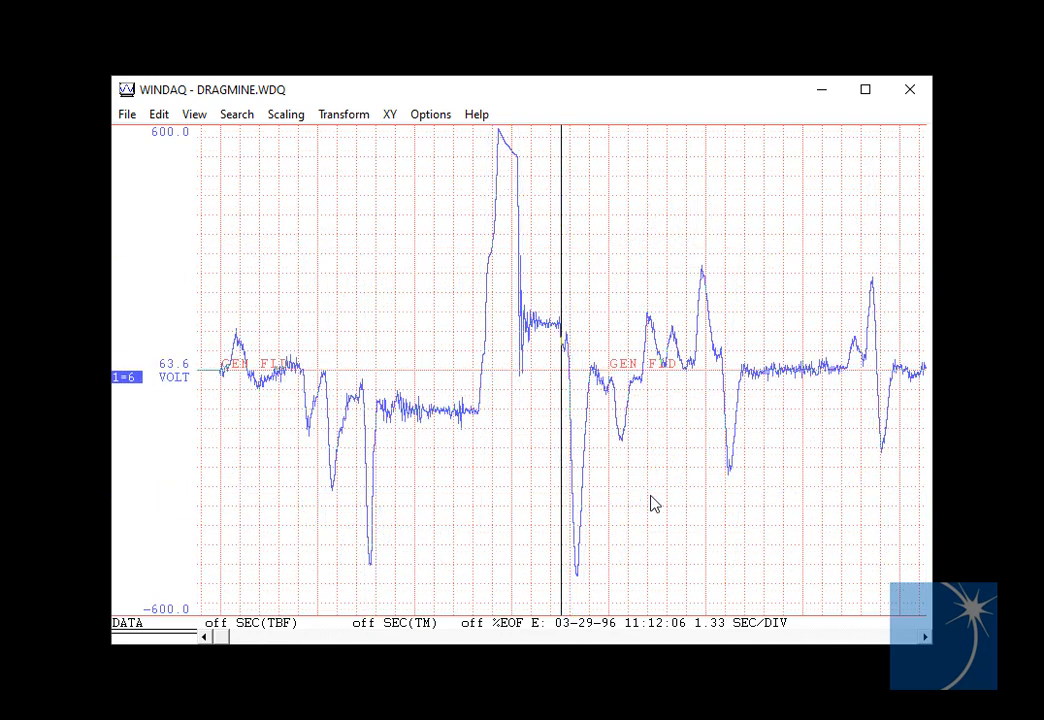
- Recompute the DFT spectrum and high-pass filter it at about 2.693 Hz
{"action": "left_click", "coordinate": [343, 113]}
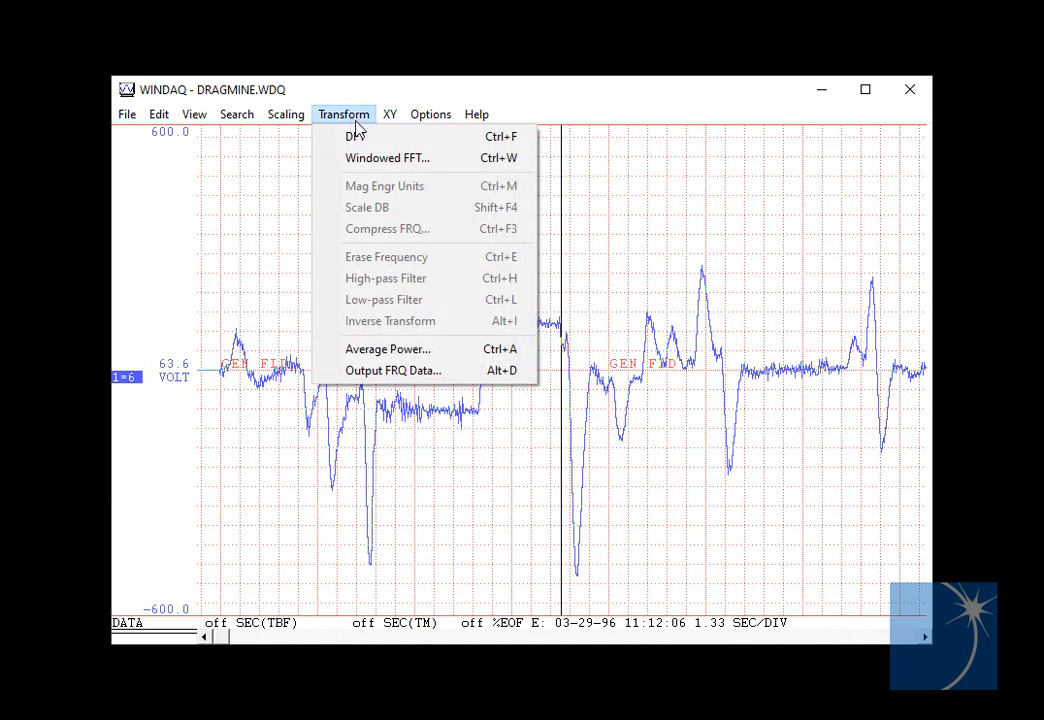
{"action": "left_click", "coordinate": [356, 136]}
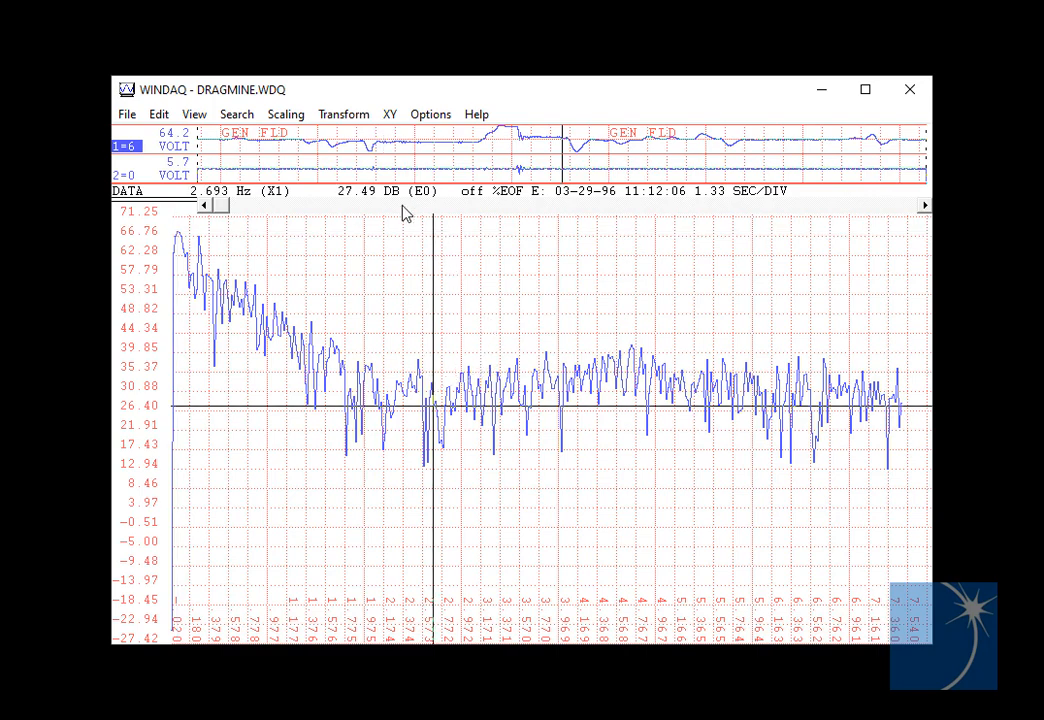
{"action": "left_click", "coordinate": [343, 113]}
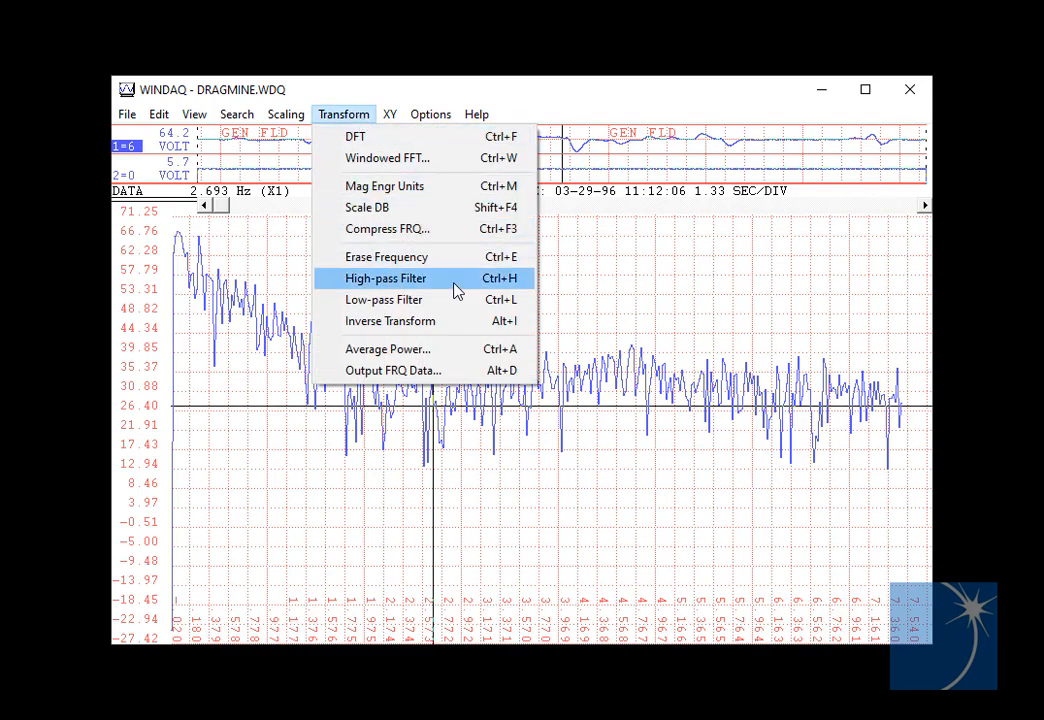
{"action": "left_click", "coordinate": [385, 278]}
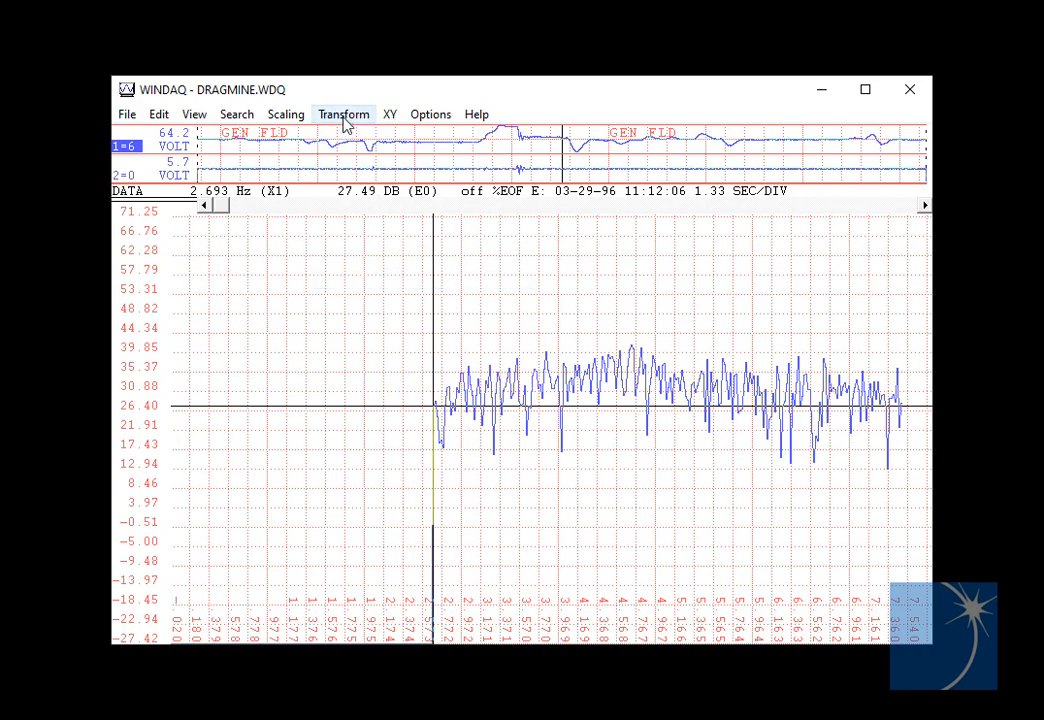
- Inverse-transform the high-pass spectrum into a second, noise-only waveform channel
{"action": "left_click", "coordinate": [343, 113]}
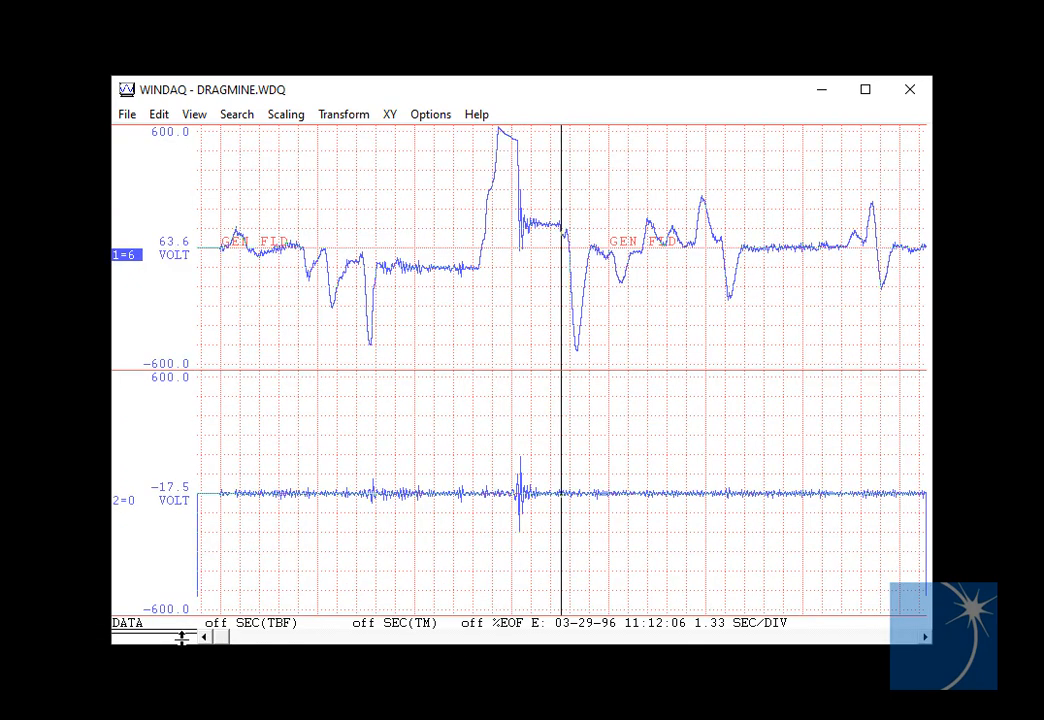
{"action": "mouse_move", "coordinate": [641, 544]}
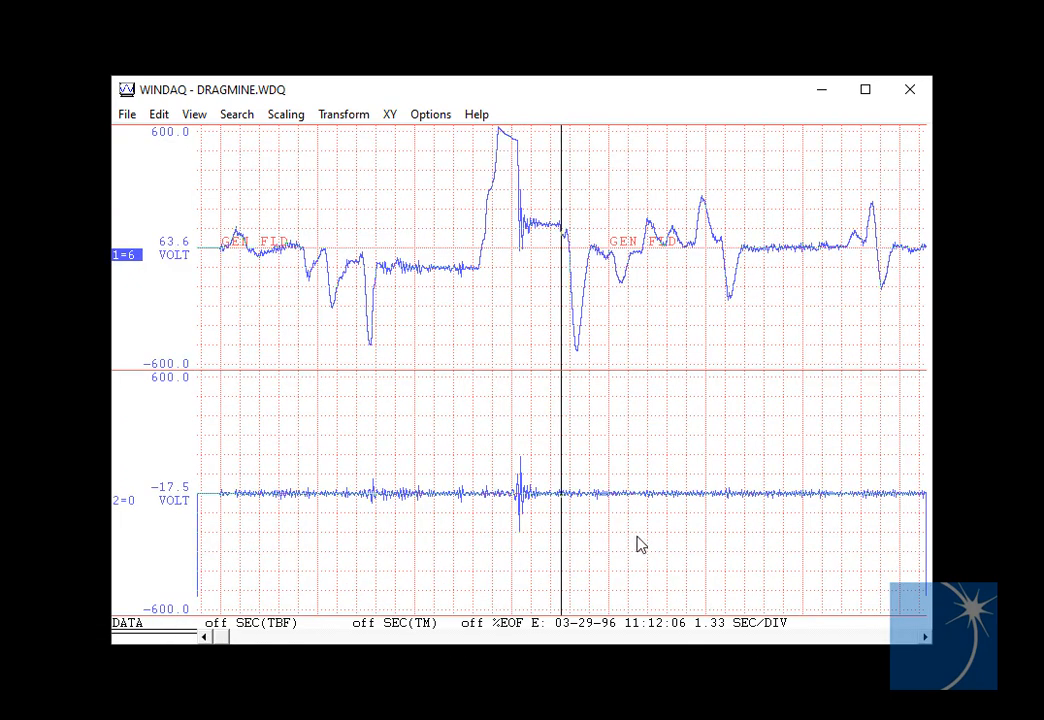